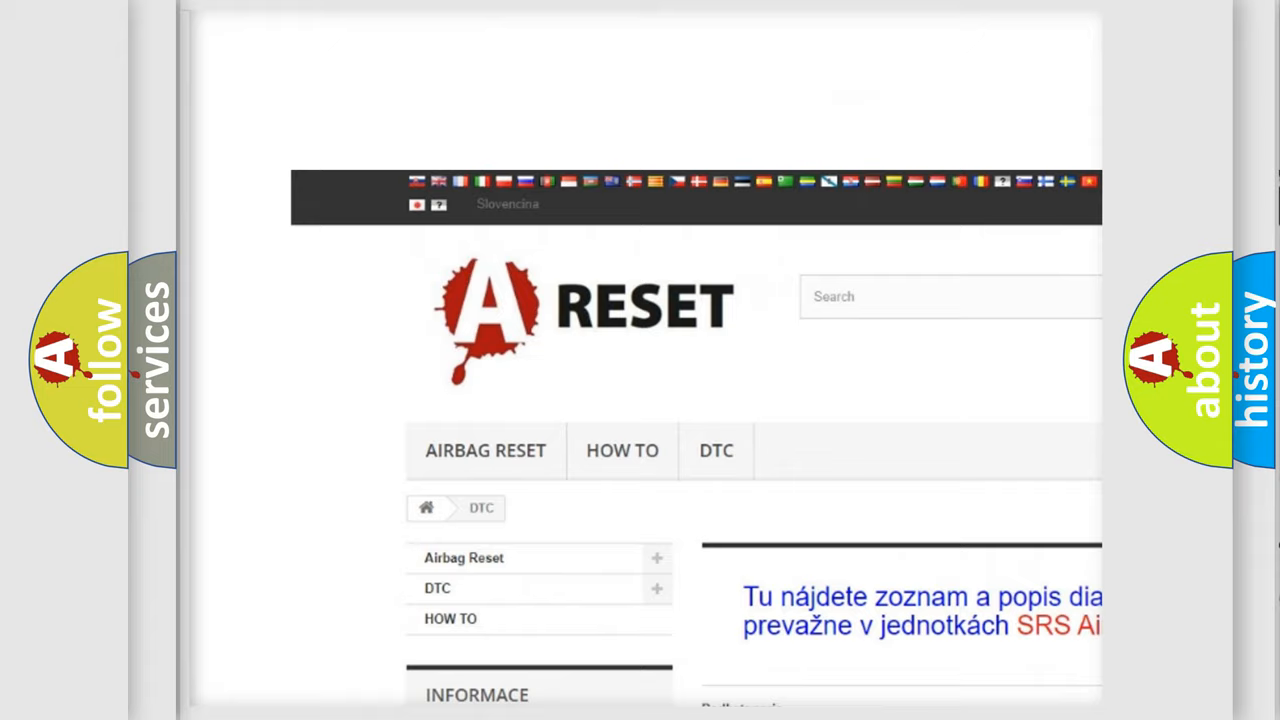
scroll("down", 3)
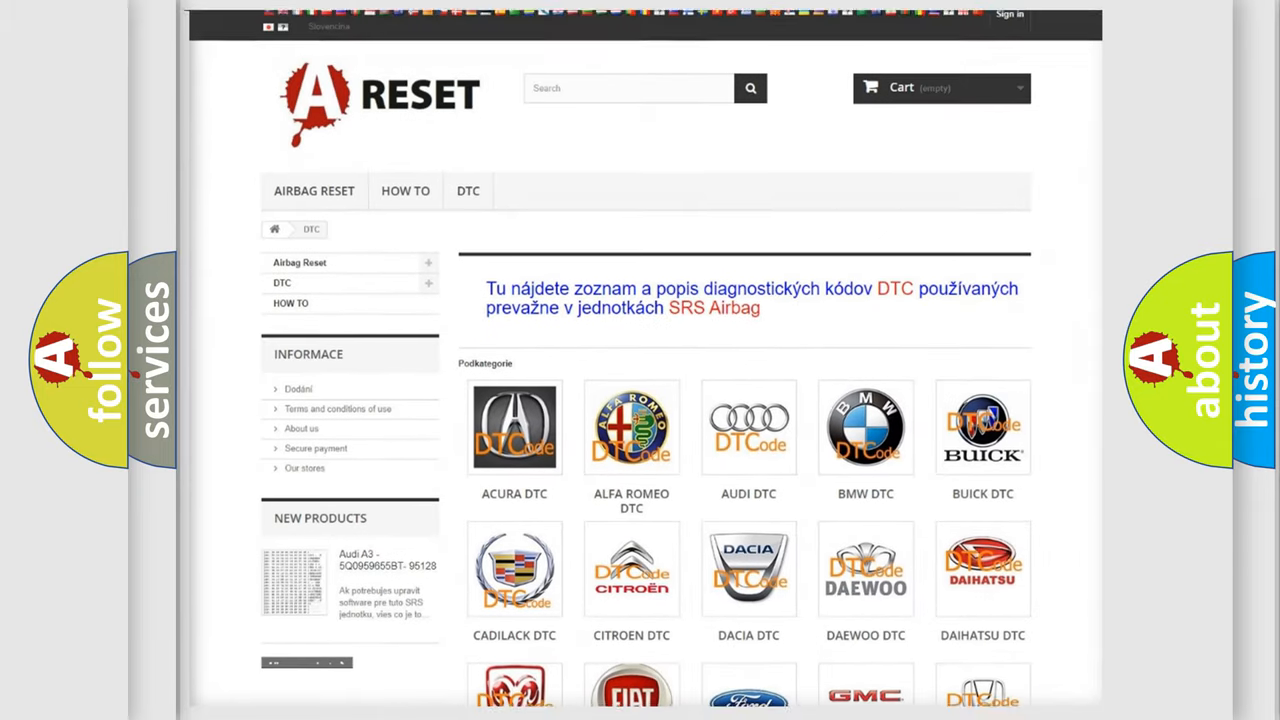
scroll("down", 3)
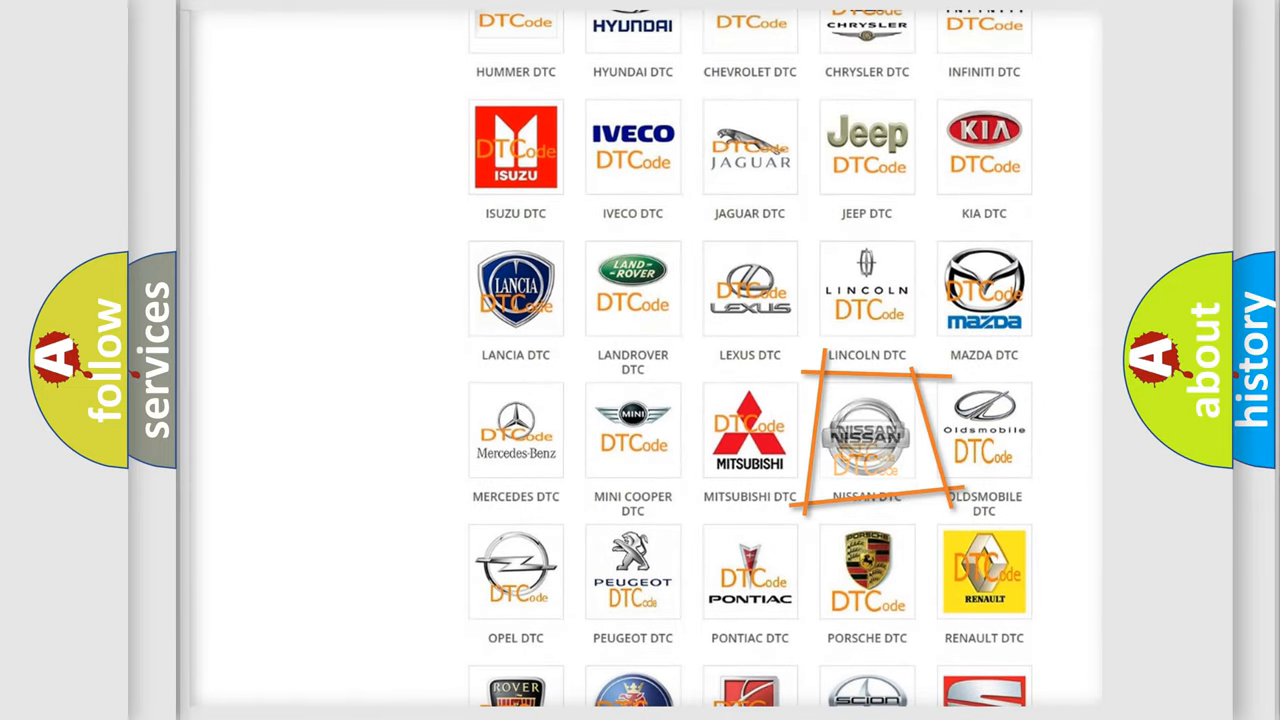